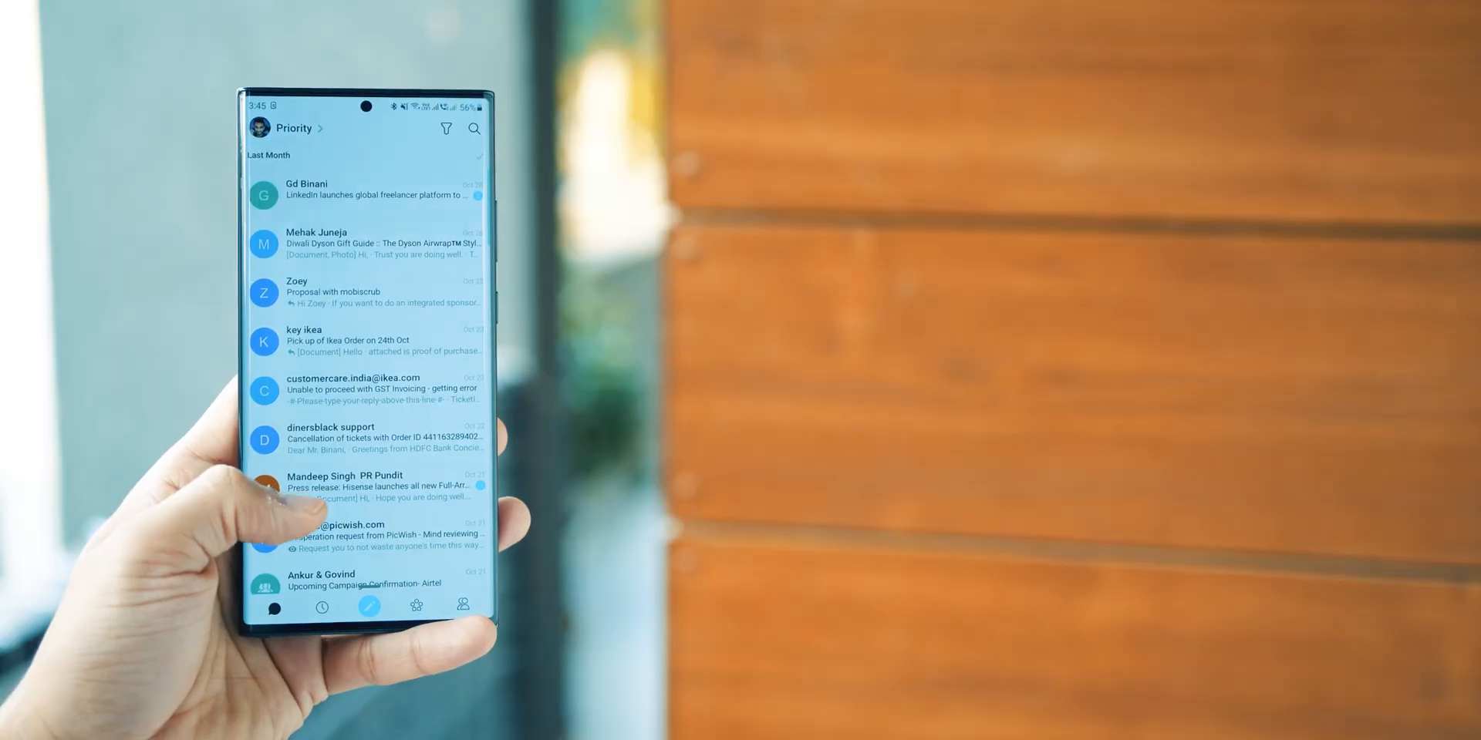
Step: Browse down through the Priority inbox conversations grouped by people
scroll("down", 3)
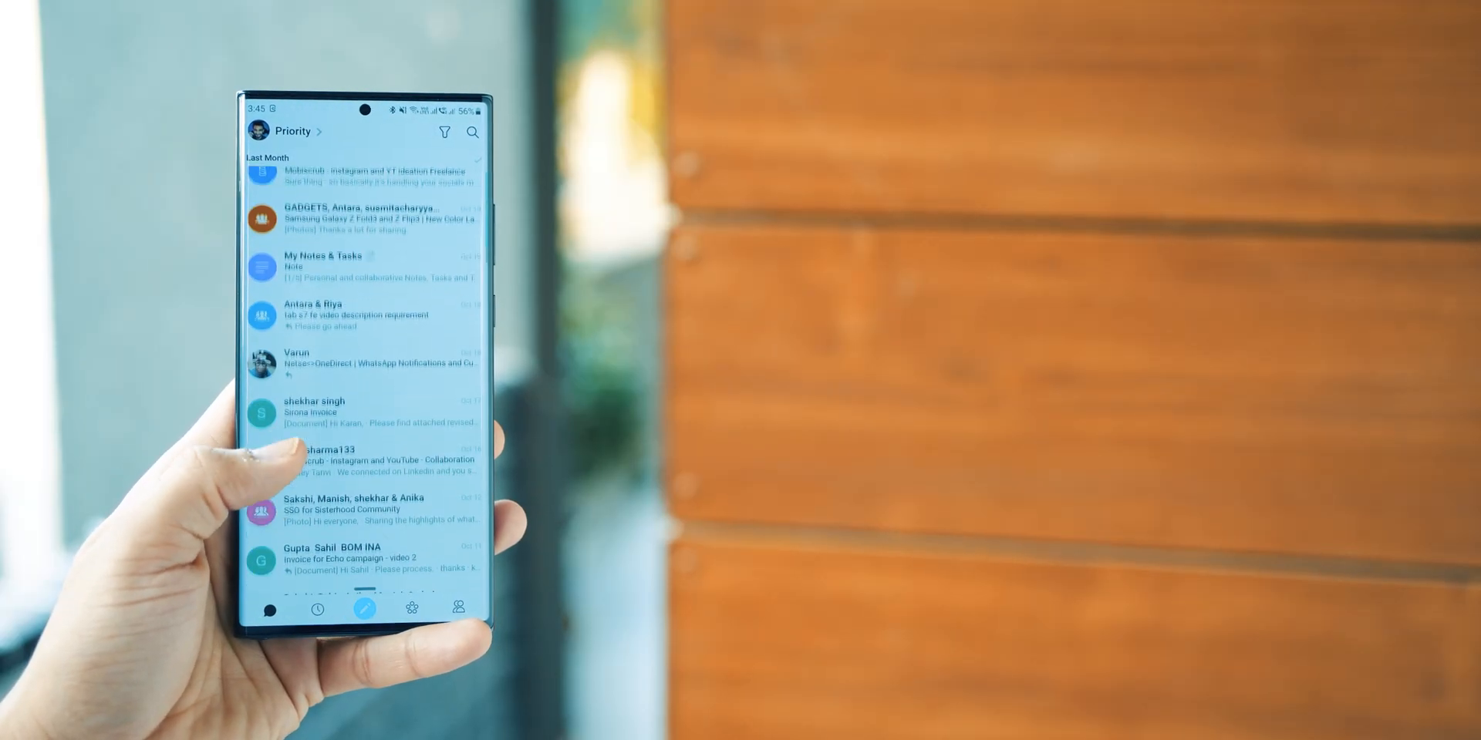
scroll("down", 3)
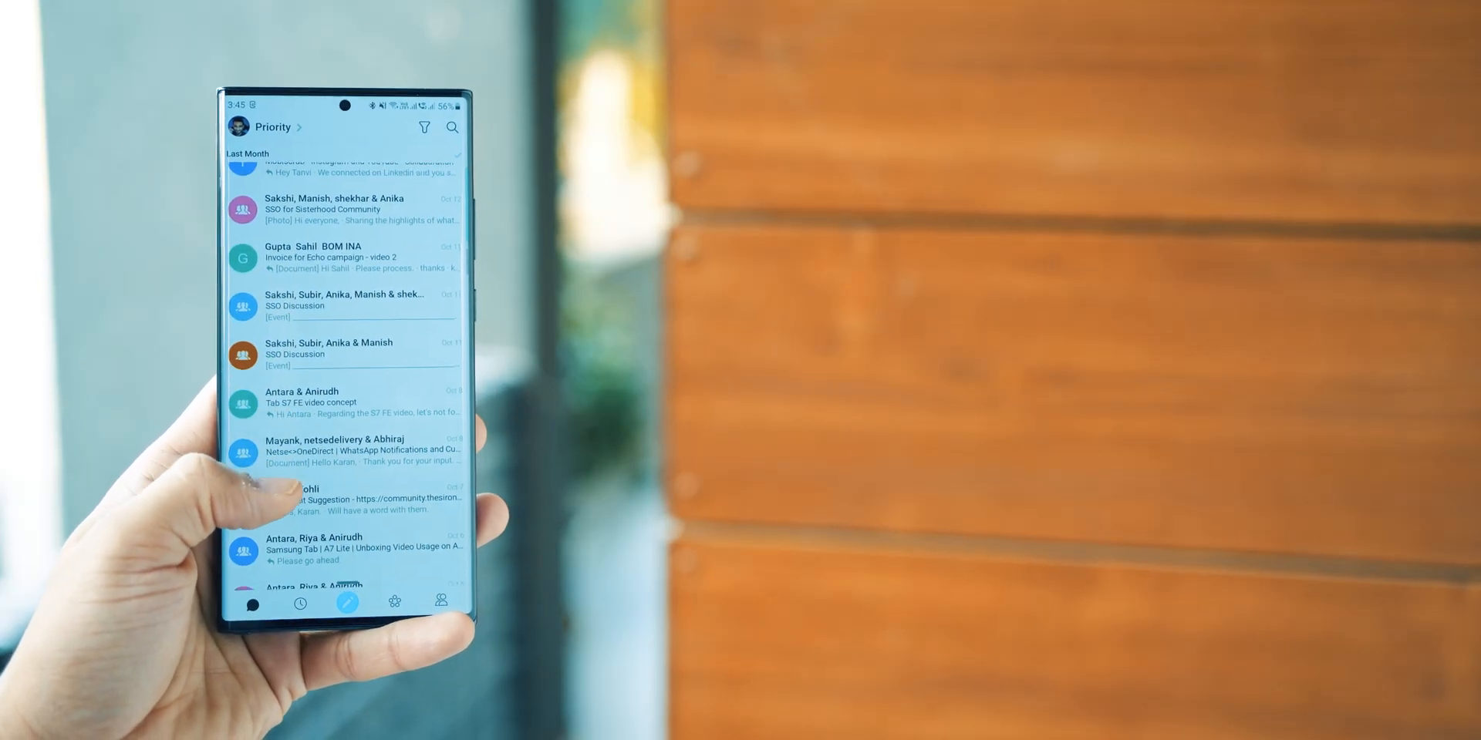
scroll("down", 3)
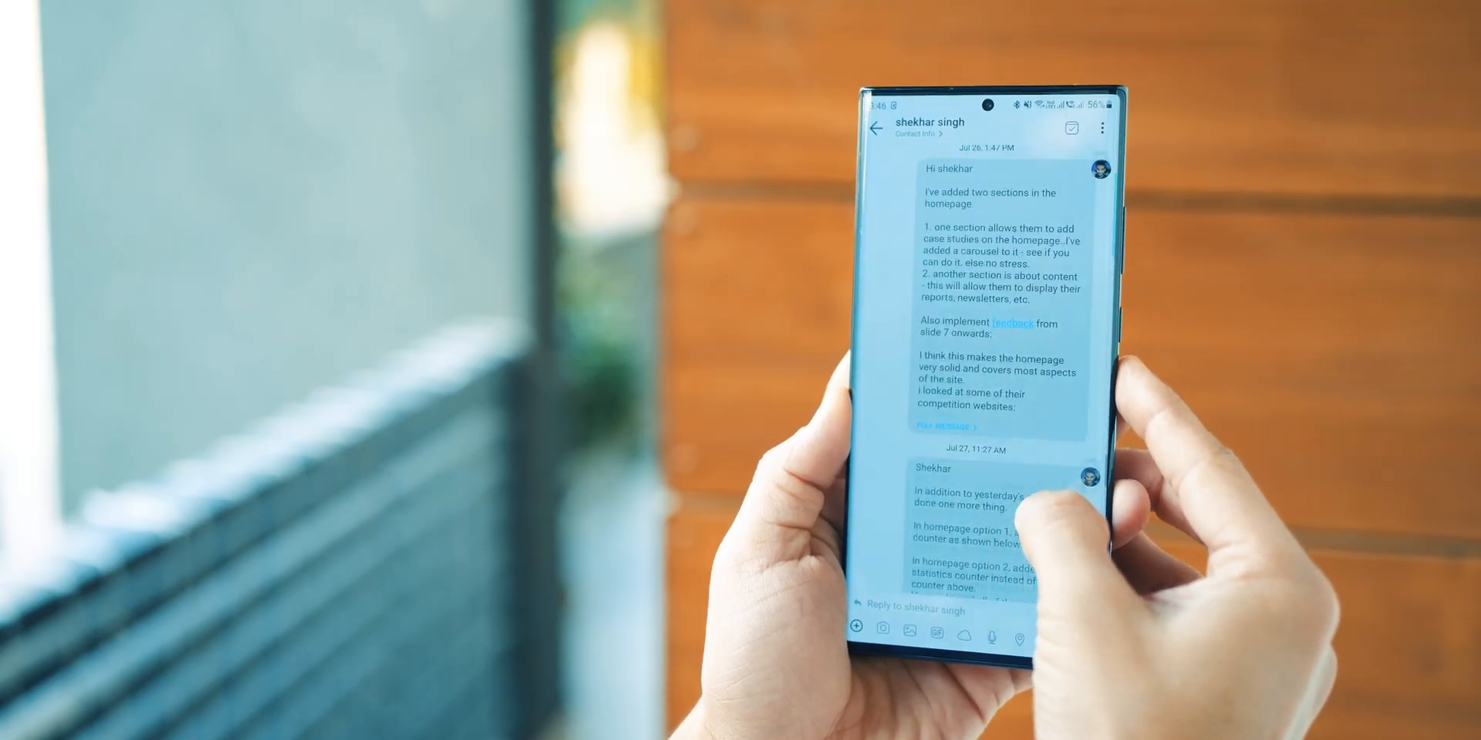
scroll("down", 3)
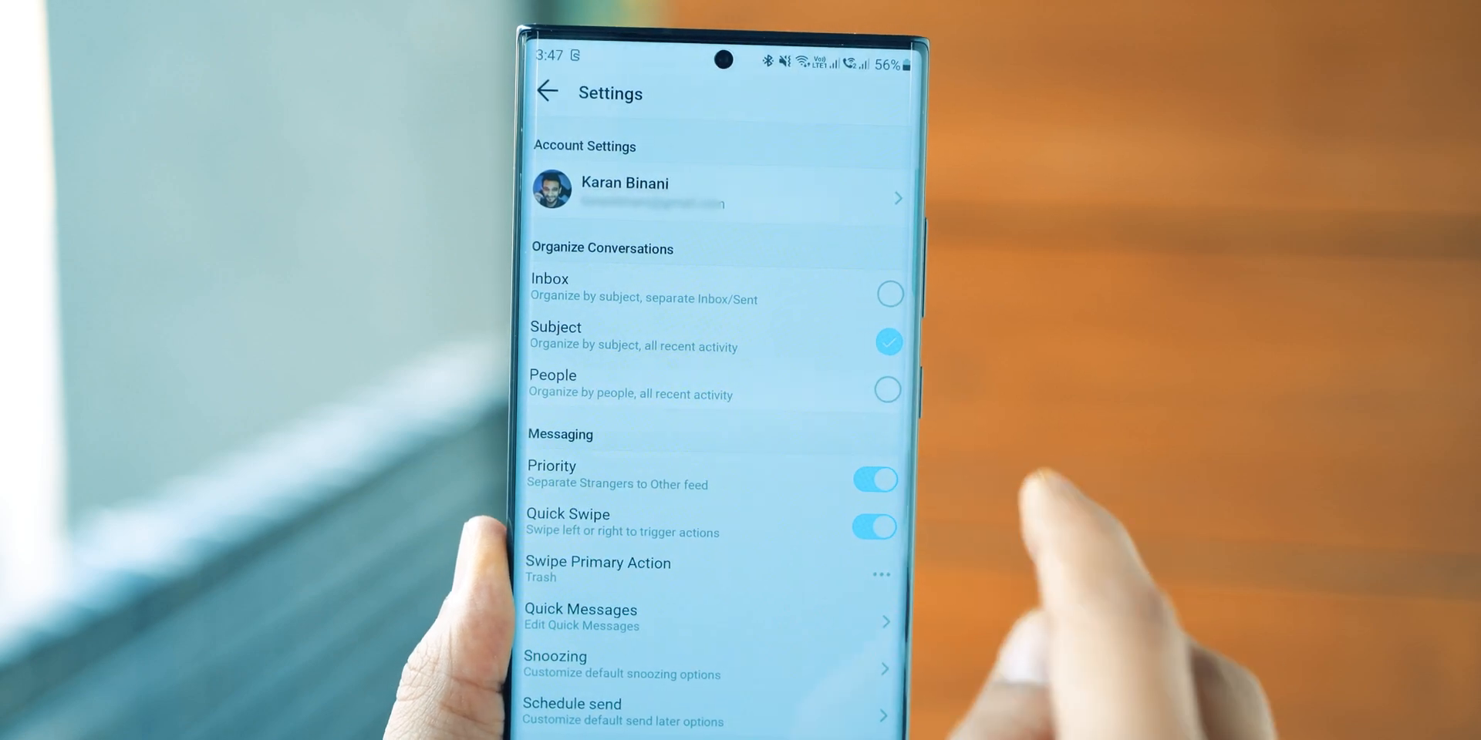
Step: Open a contact's conversation and view their recent threads and shared files
left_click(889, 293)
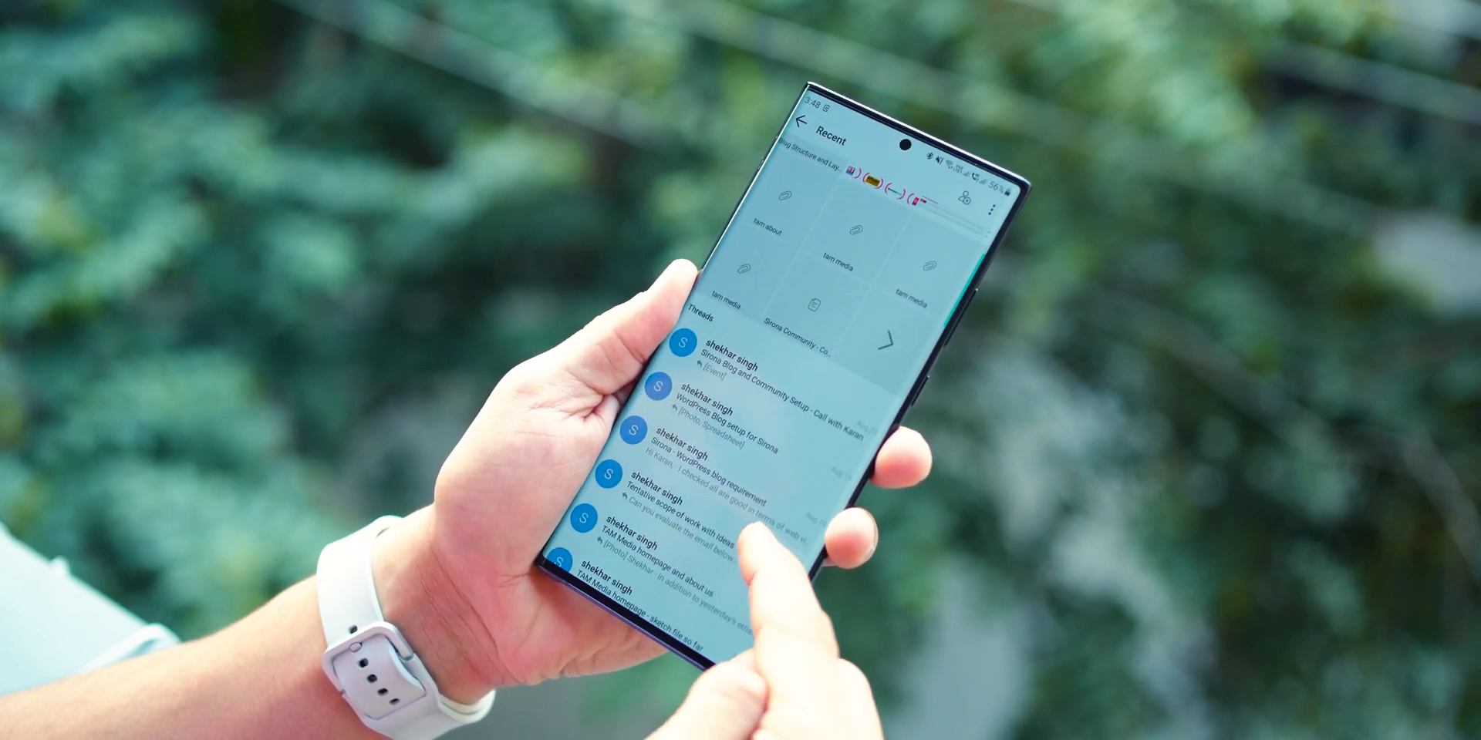
scroll("down", 3)
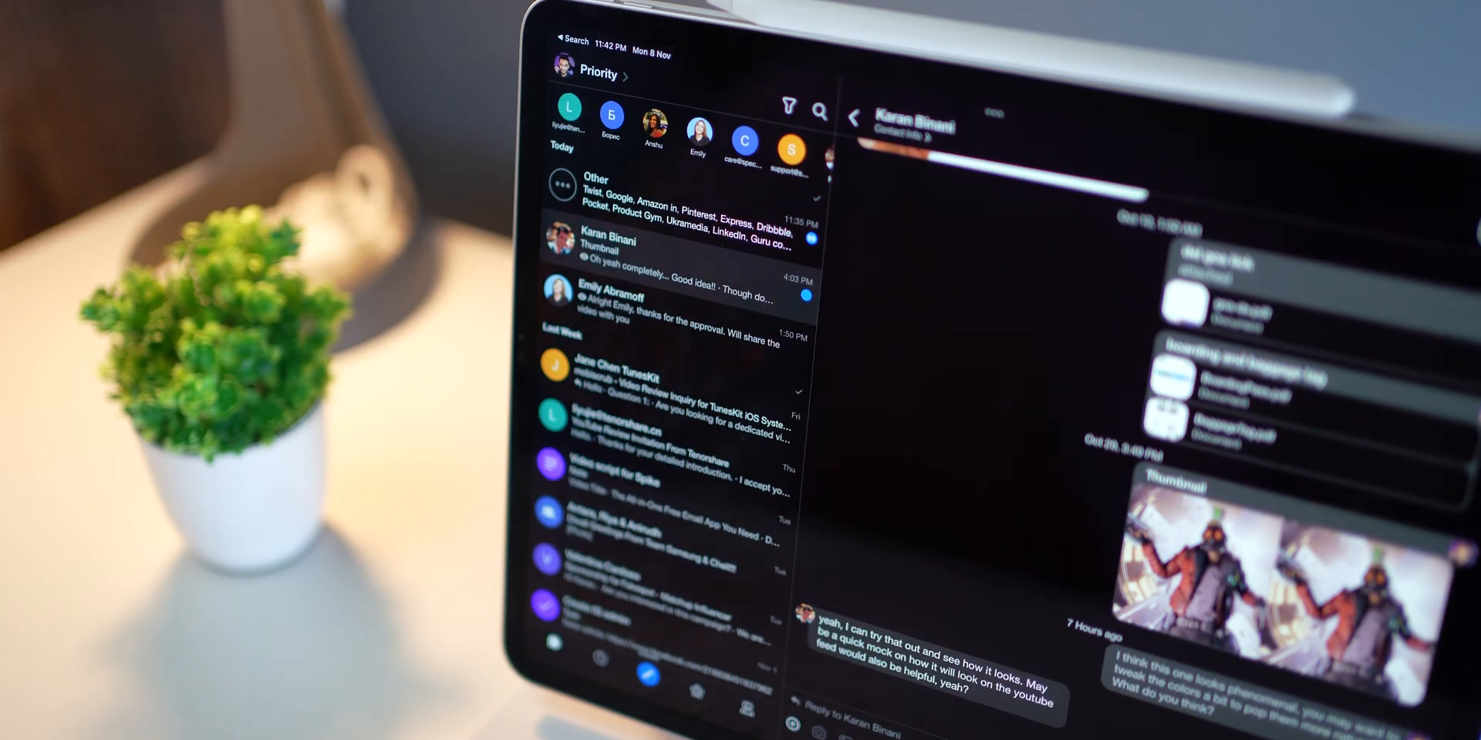
Step: Look through the Other feed, then start a reply 'looks' to the thumbnail message
scroll("down", 3)
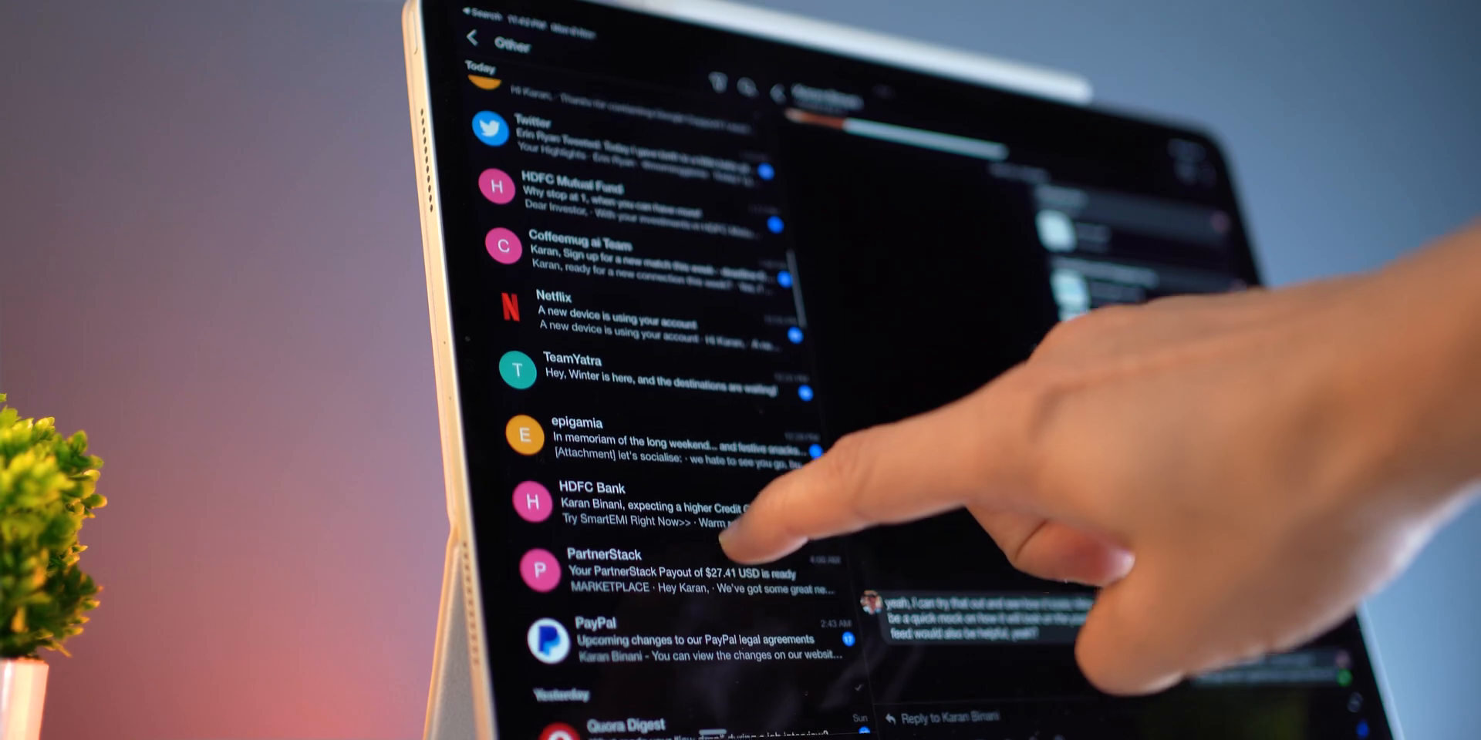
scroll("down", 3)
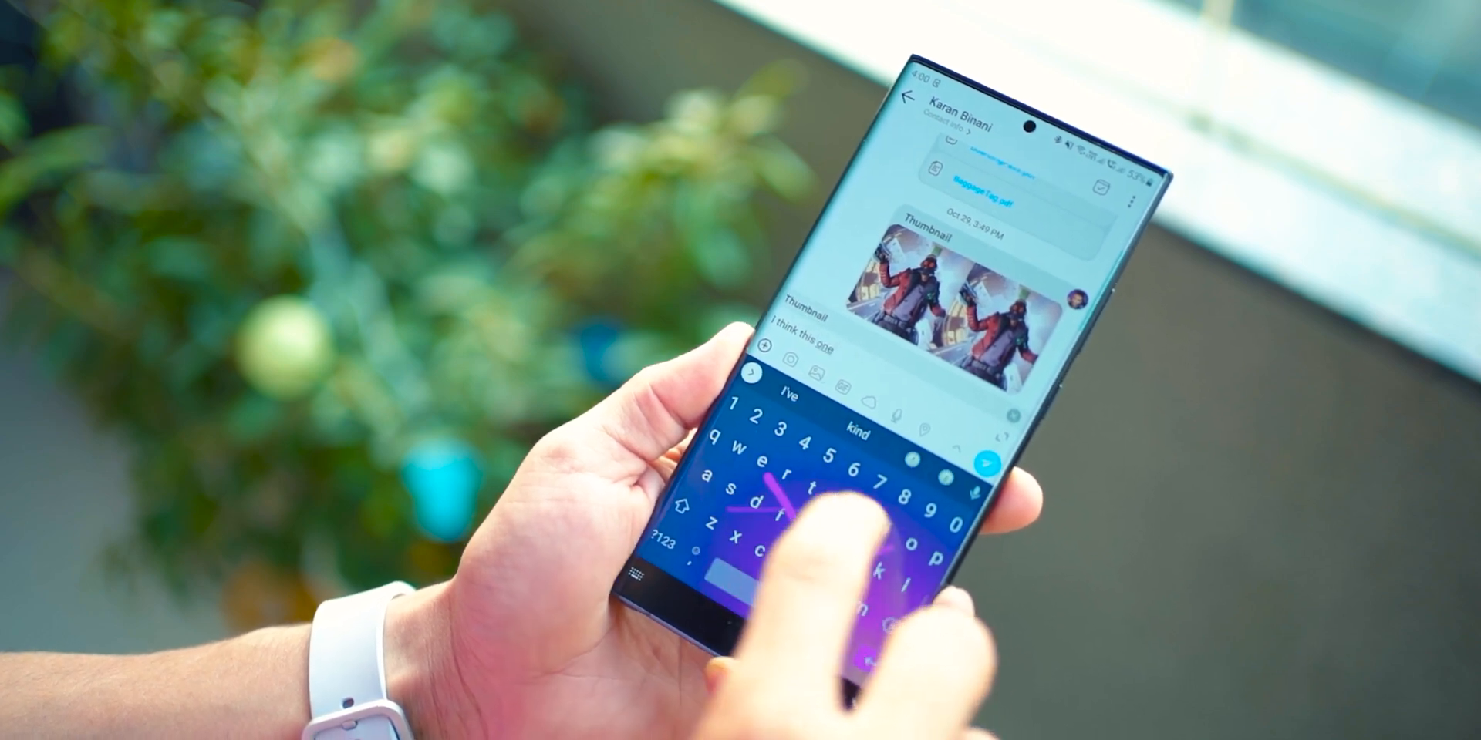
type("looks")
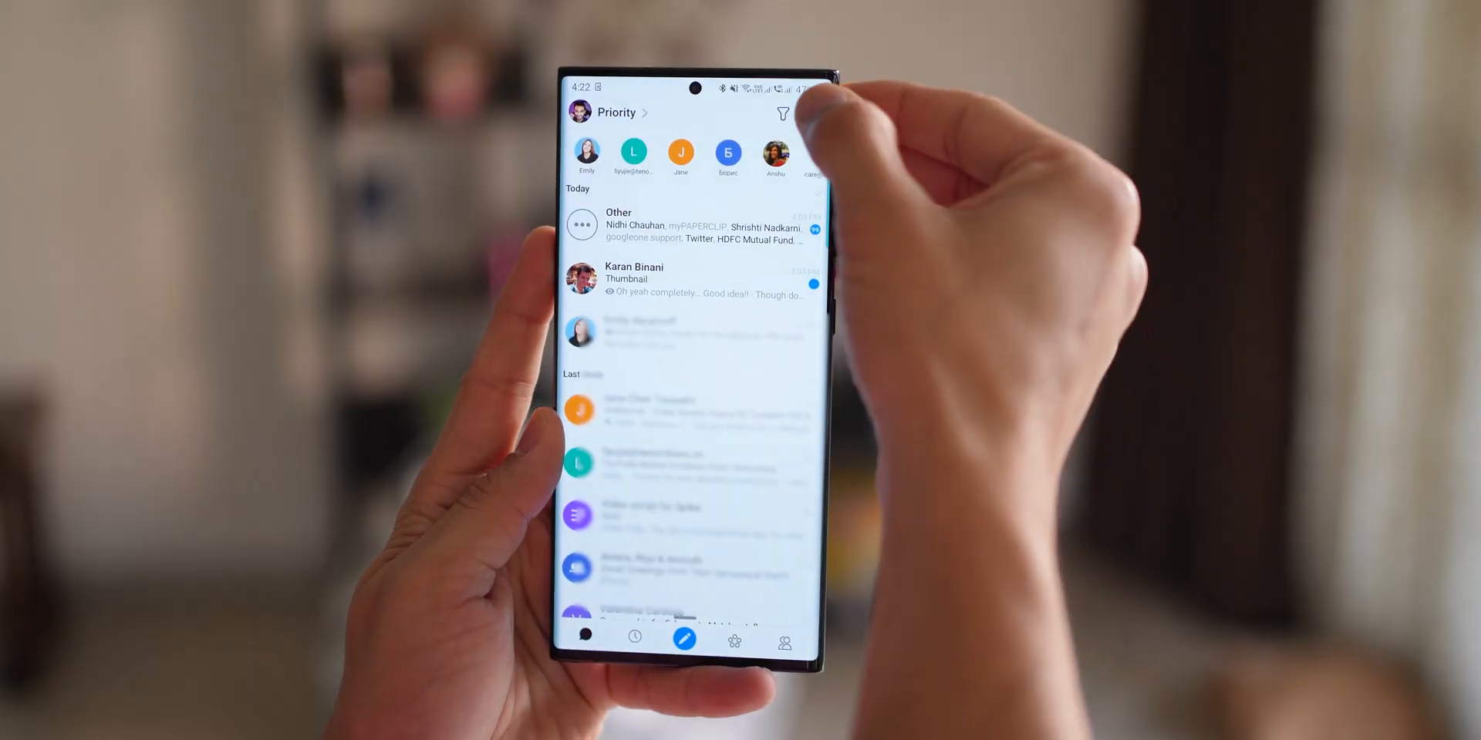
Step: Search 'ani' for the contact's shared files, then review the delivery order emails
type("anika")
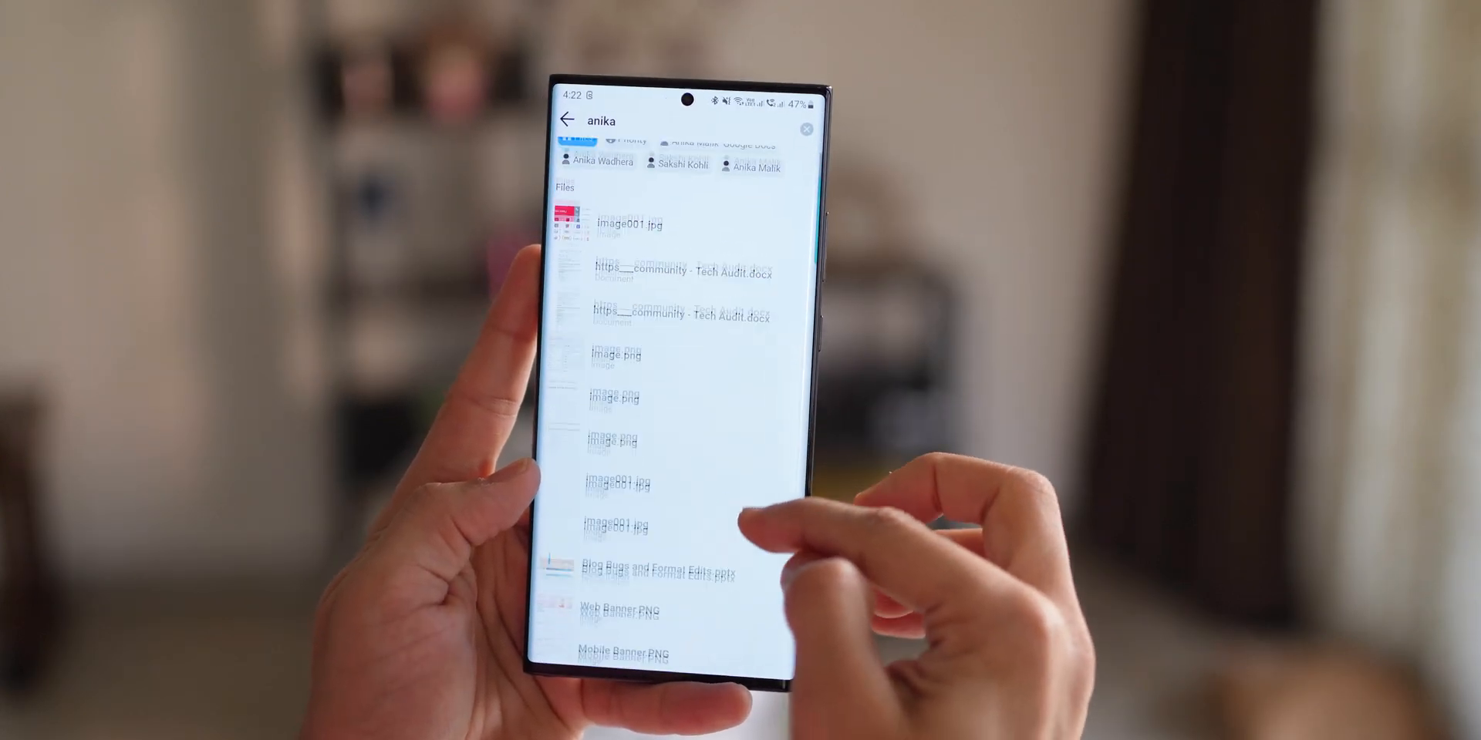
scroll("down", 3)
type("delivery")
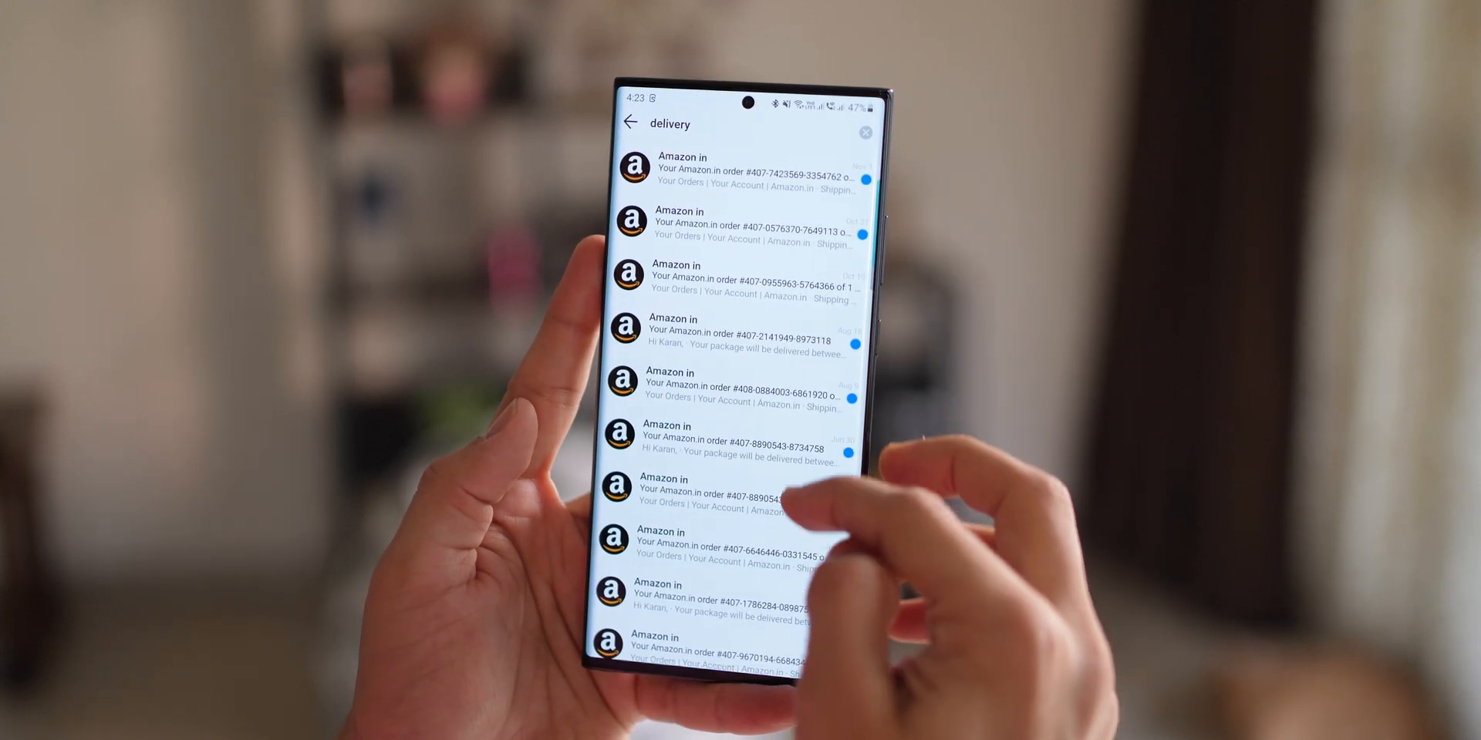
scroll("down", 3)
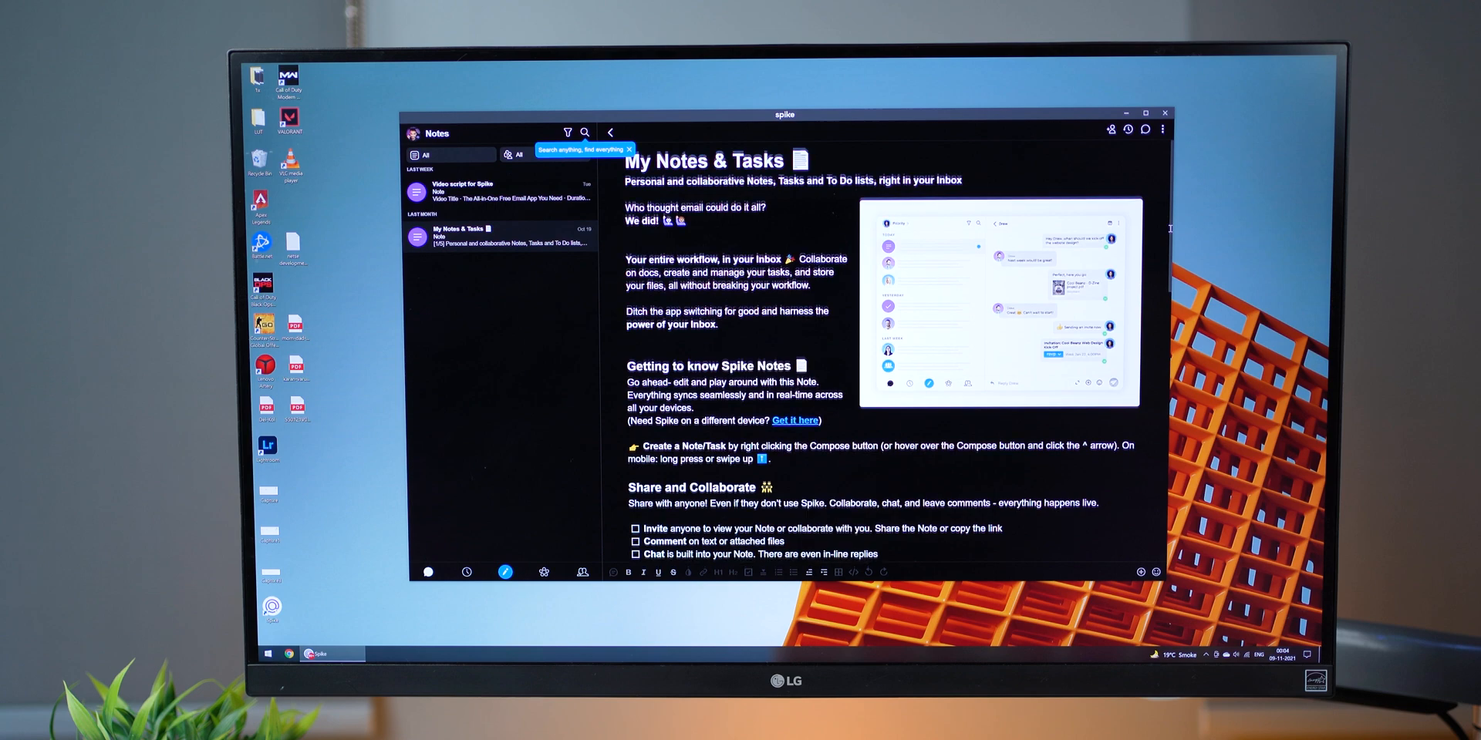
Step: Read through the My Notes & Tasks note and the Spike blog article
scroll("down", 3)
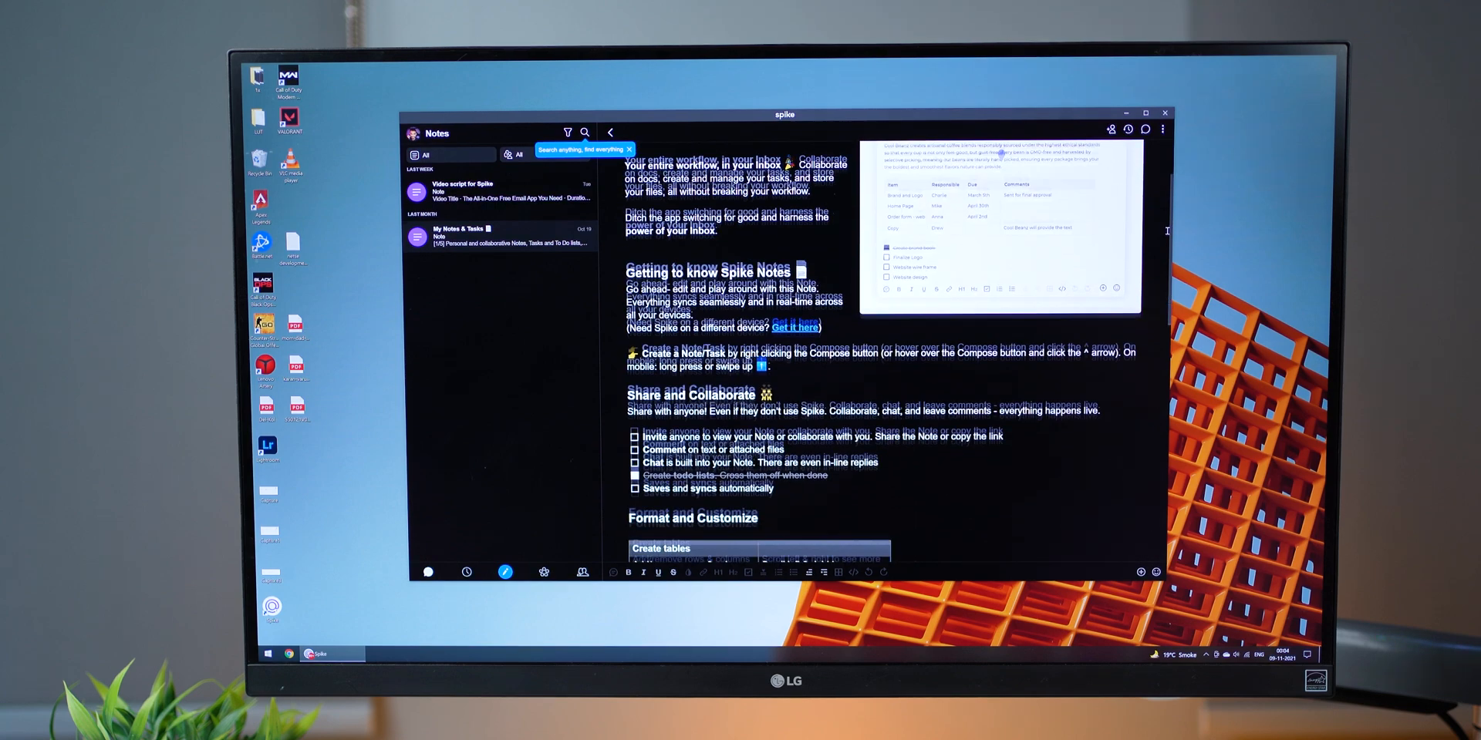
scroll("down", 3)
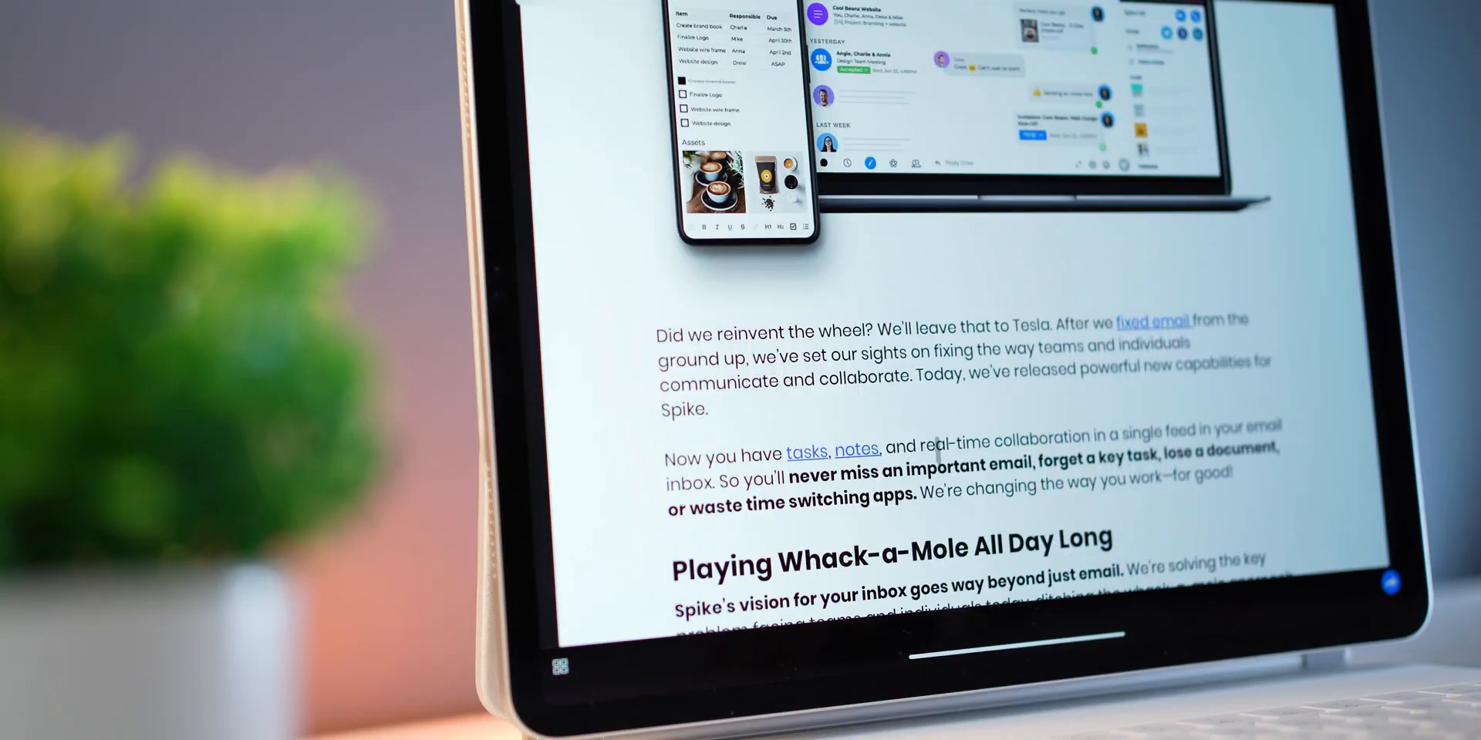
scroll("down", 3)
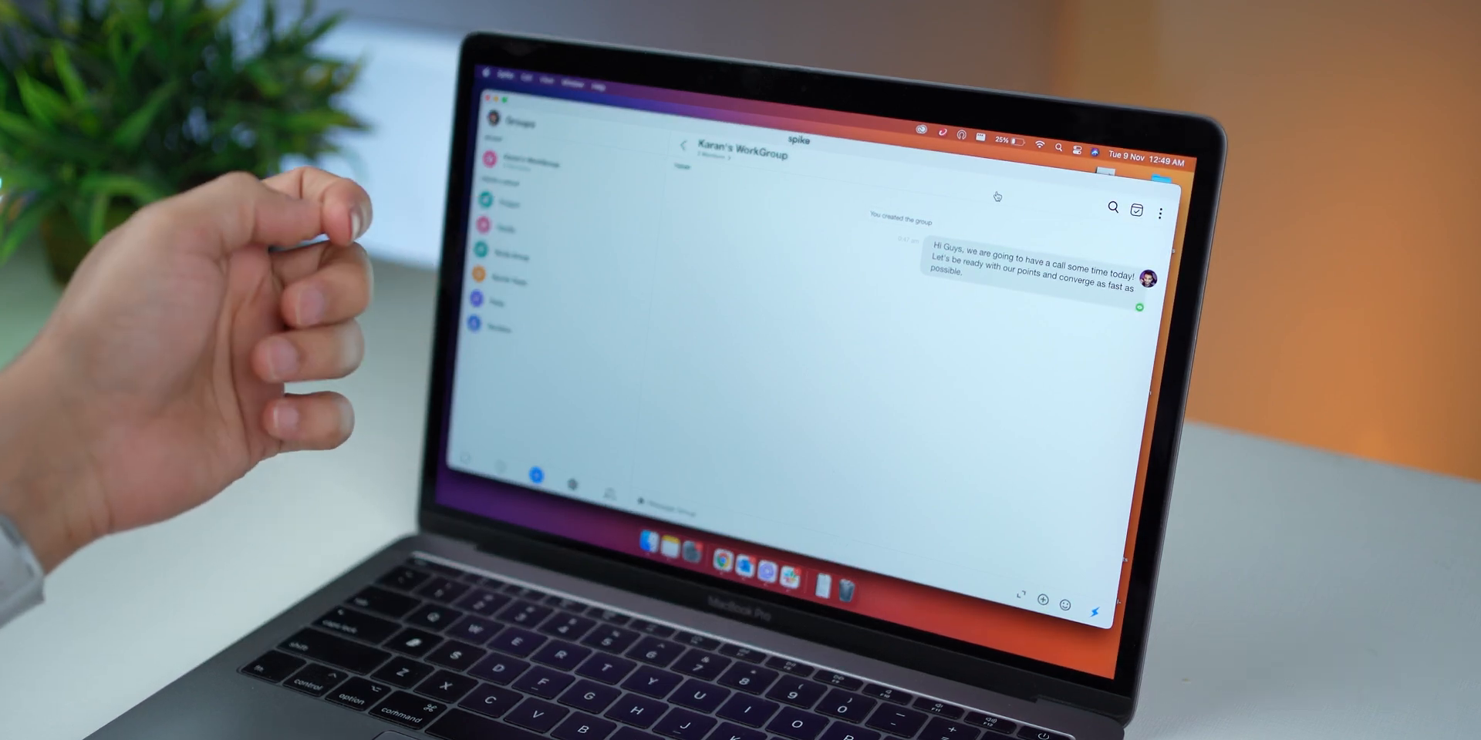
Step: Start the work group's video meeting from Group Info and join it with camera on
left_click(1165, 212)
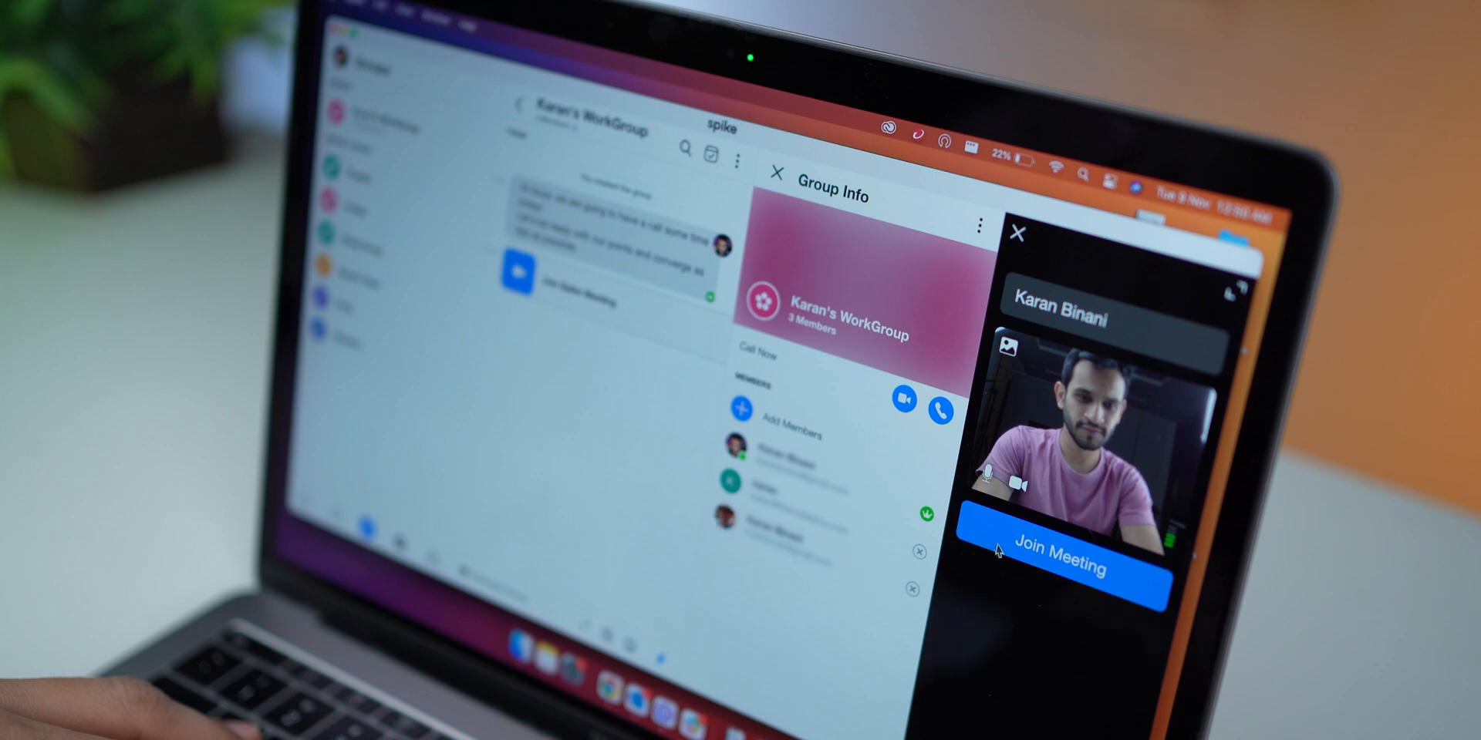
left_click(1064, 569)
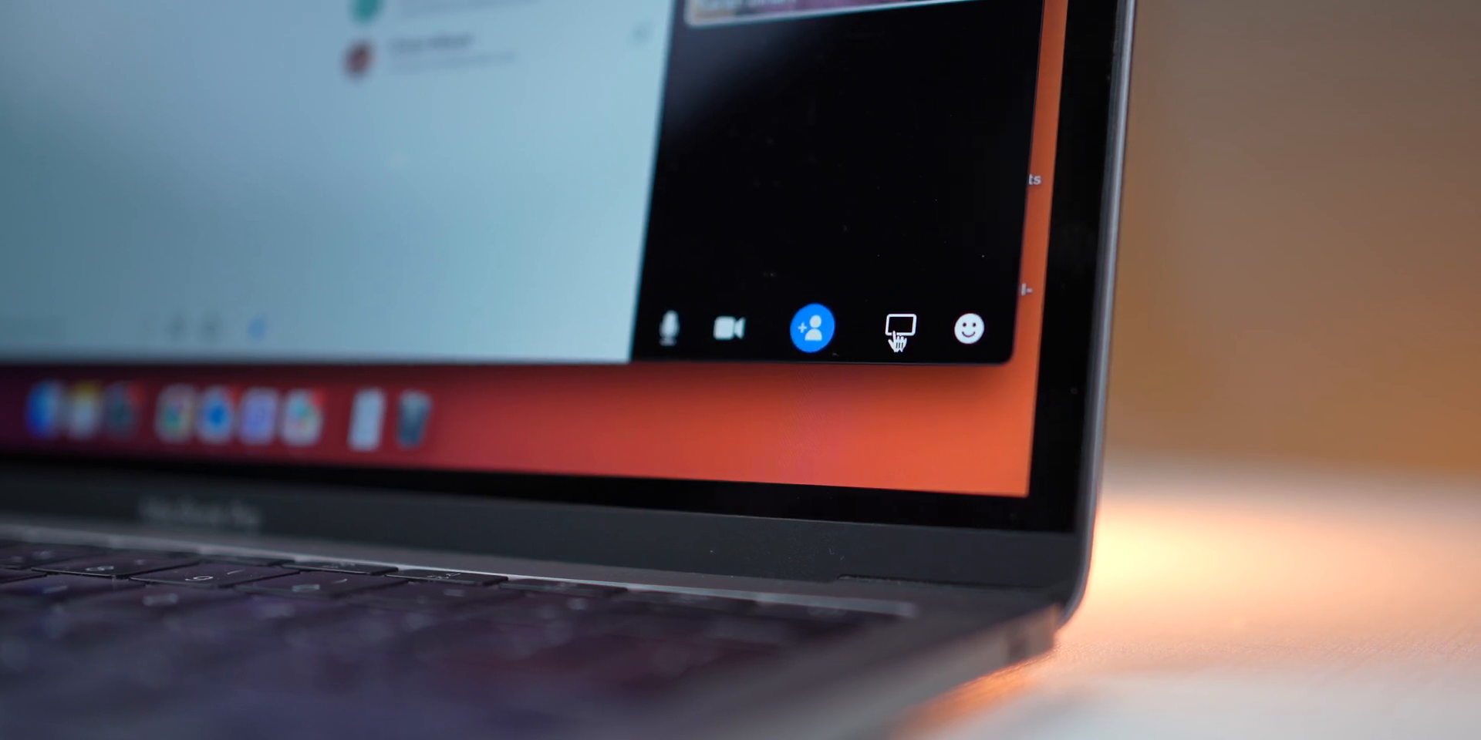
mouse_move(893, 328)
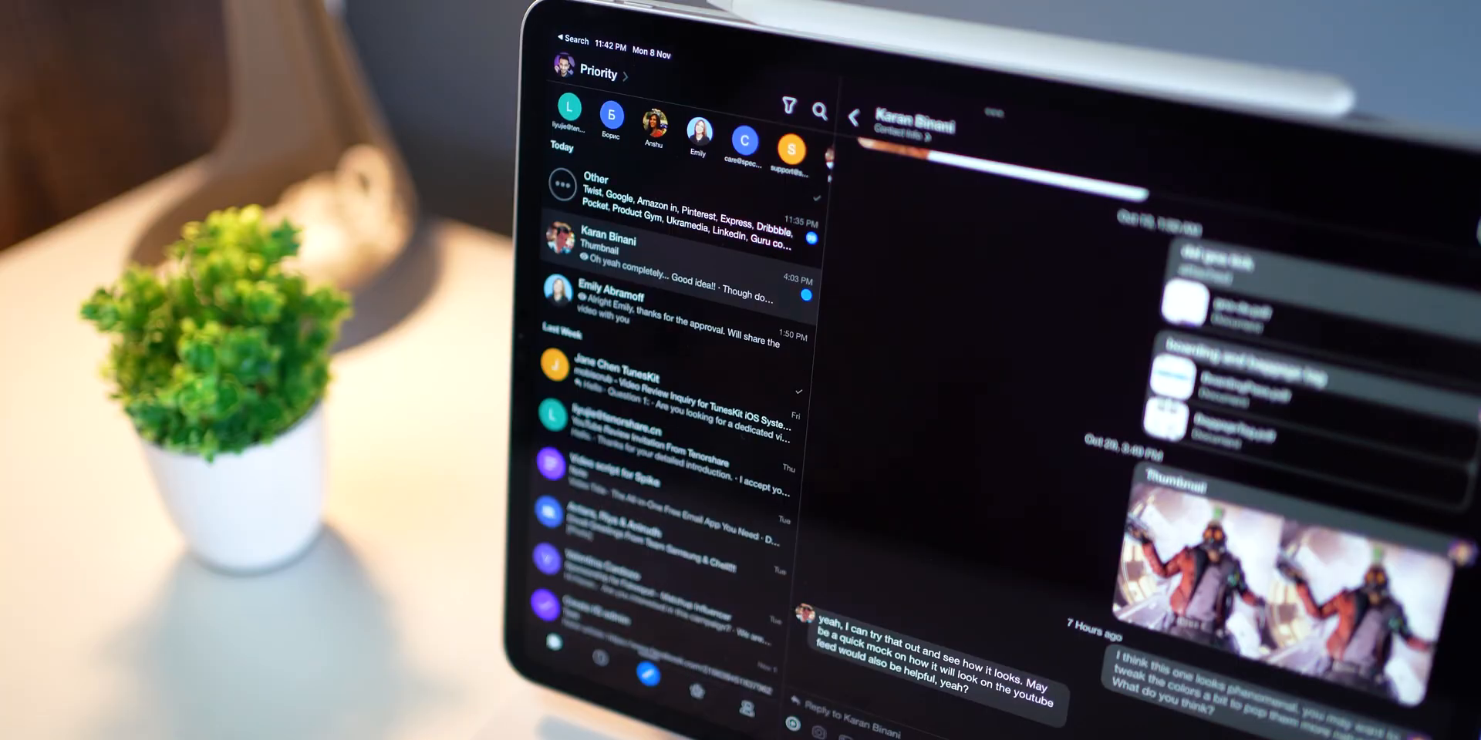
scroll("down", 3)
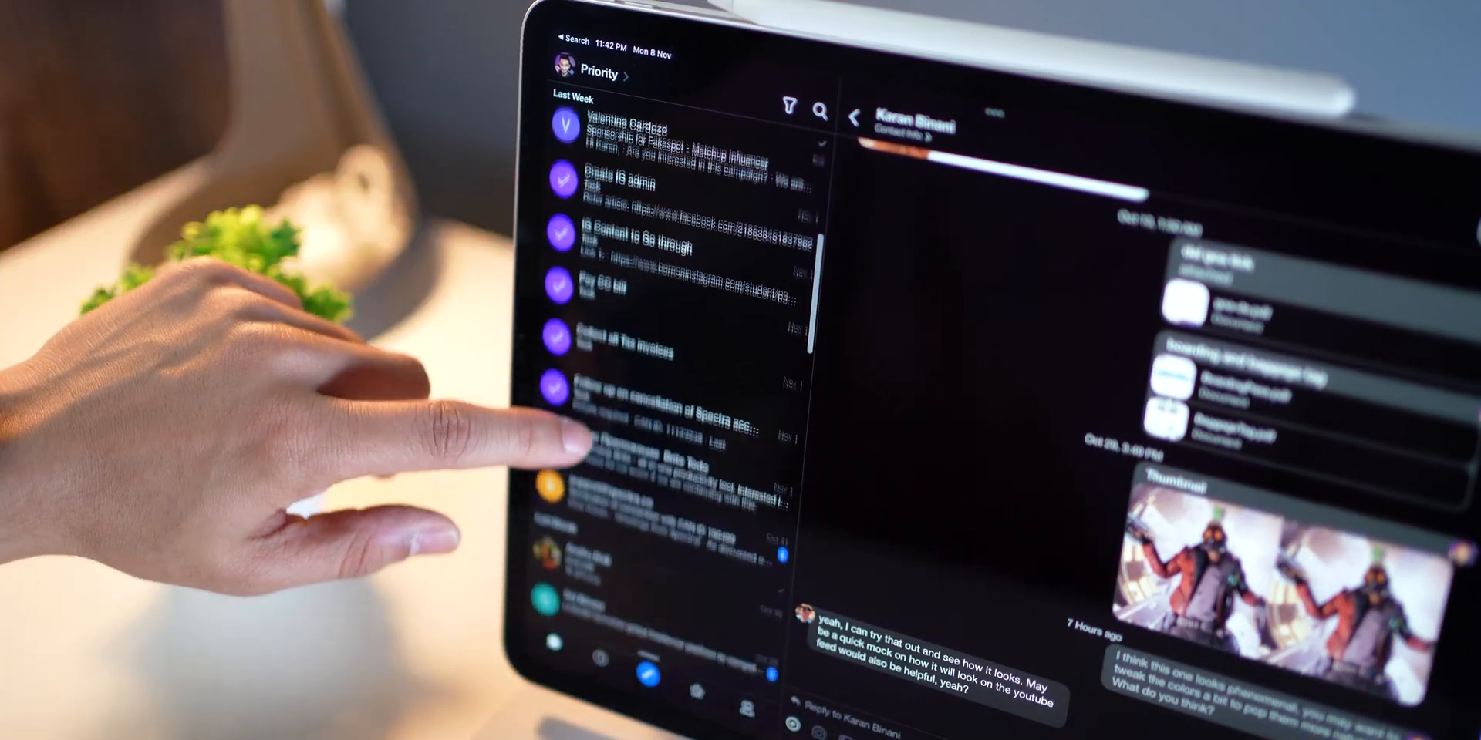